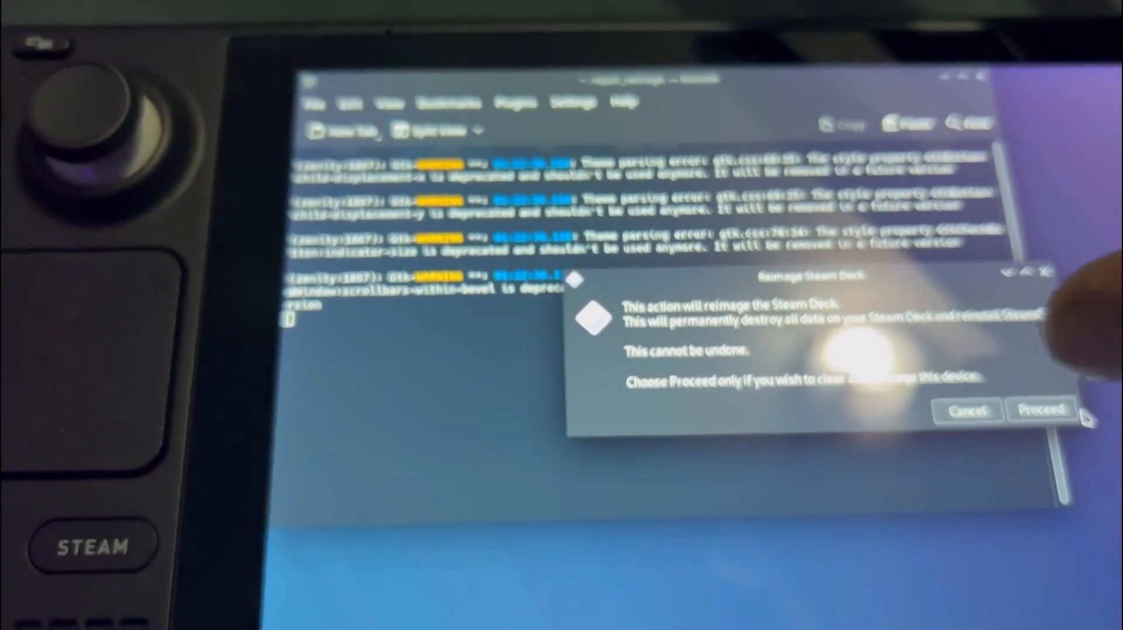
Proceed with wiping the drive and reimaging the Steam Deck with SteamOS
{"action": "left_click", "coordinate": [1041, 409]}
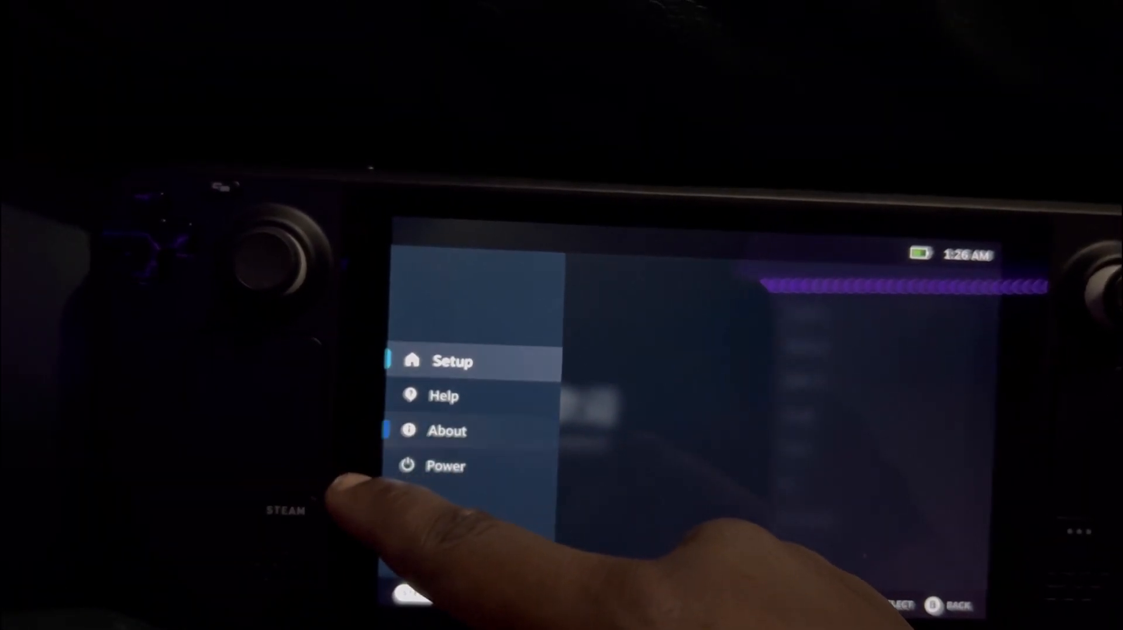
View the About page hardware: AMD Custom APU 0405, 4/8 cores, 11.54 GB RAM
{"action": "left_click", "coordinate": [445, 430]}
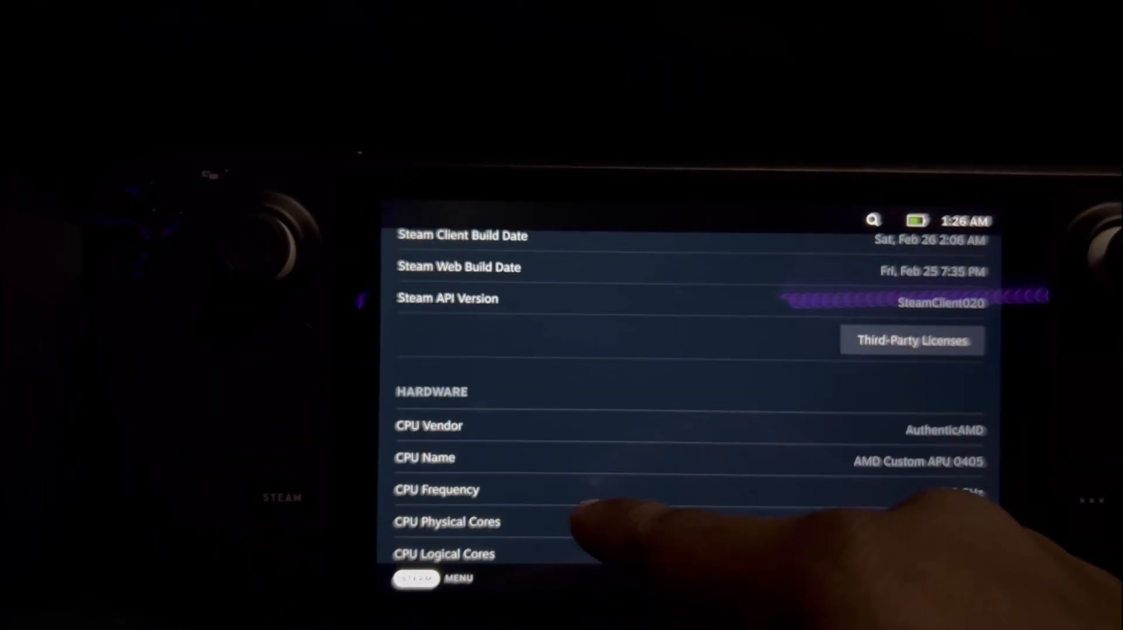
{"action": "scroll", "scroll_direction": "down", "scroll_amount": 3}
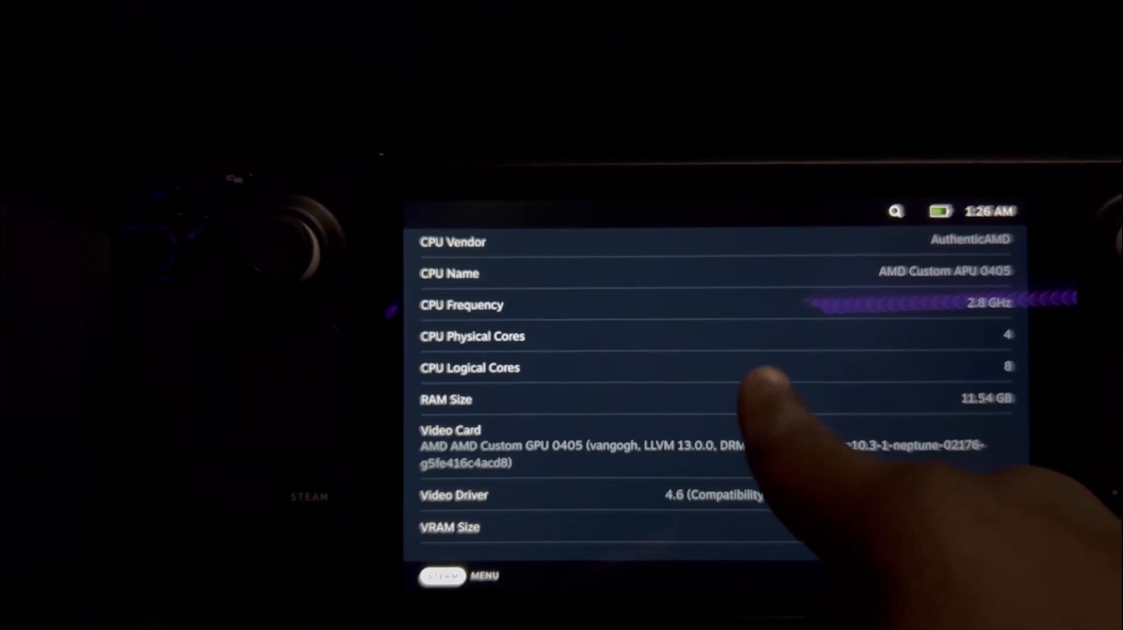
{"action": "scroll", "scroll_direction": "down", "scroll_amount": 3}
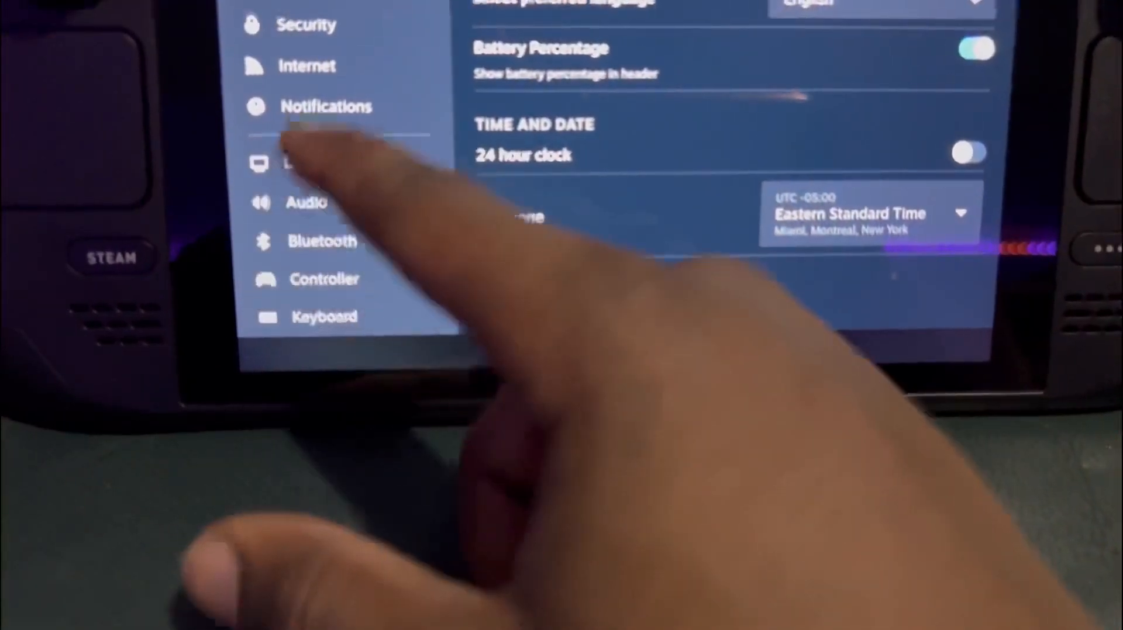
Review the Display and Controller settings, leaving rumble and haptics on, Nintendo layout off
{"action": "left_click", "coordinate": [289, 78]}
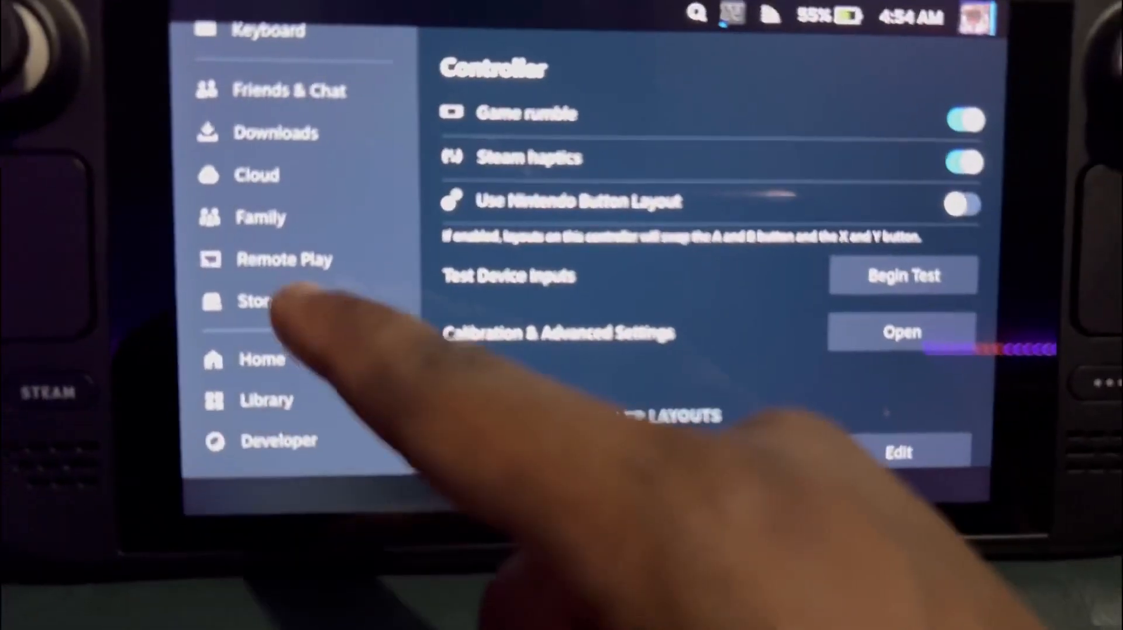
{"action": "left_click", "coordinate": [256, 302]}
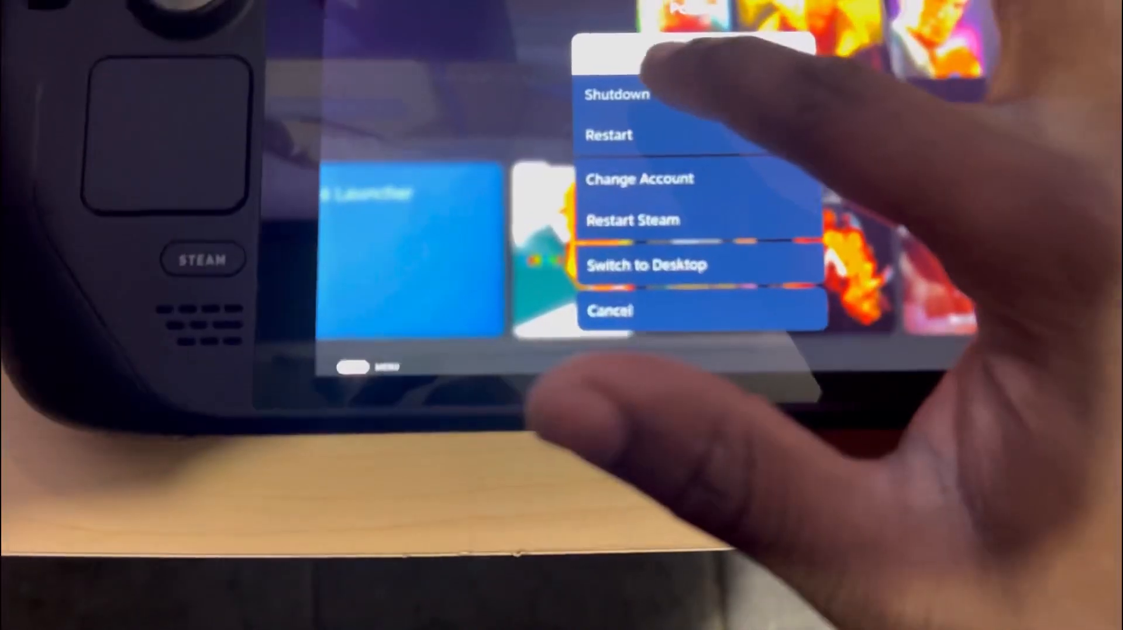
Restart the Steam Deck from the Power menu and confirm the prompt
{"action": "left_click", "coordinate": [608, 135]}
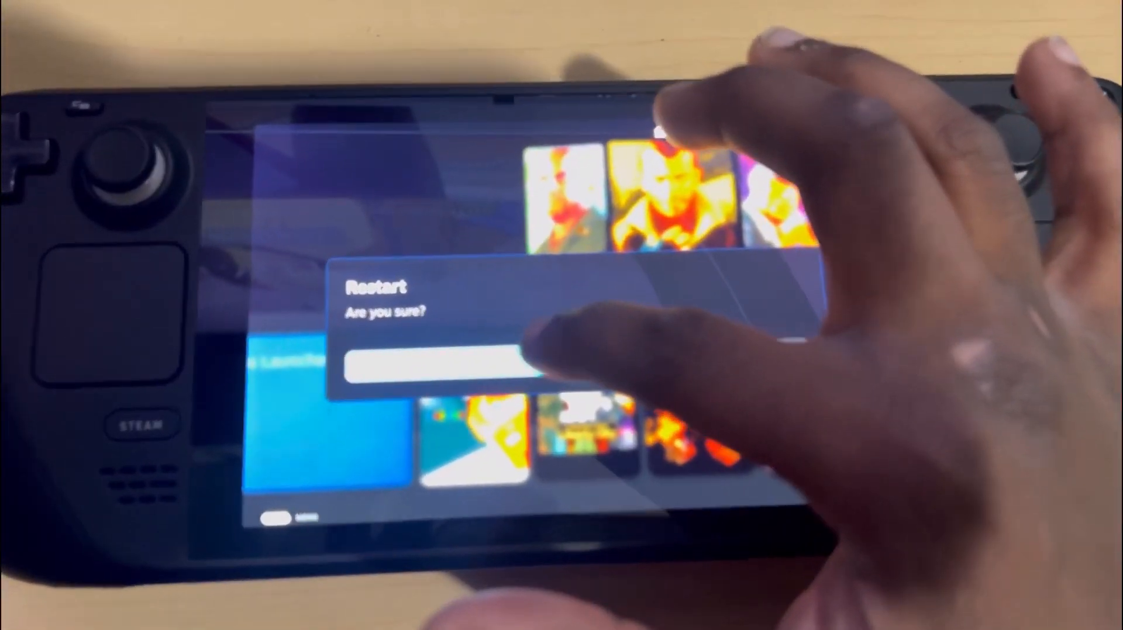
{"action": "left_click", "coordinate": [429, 369]}
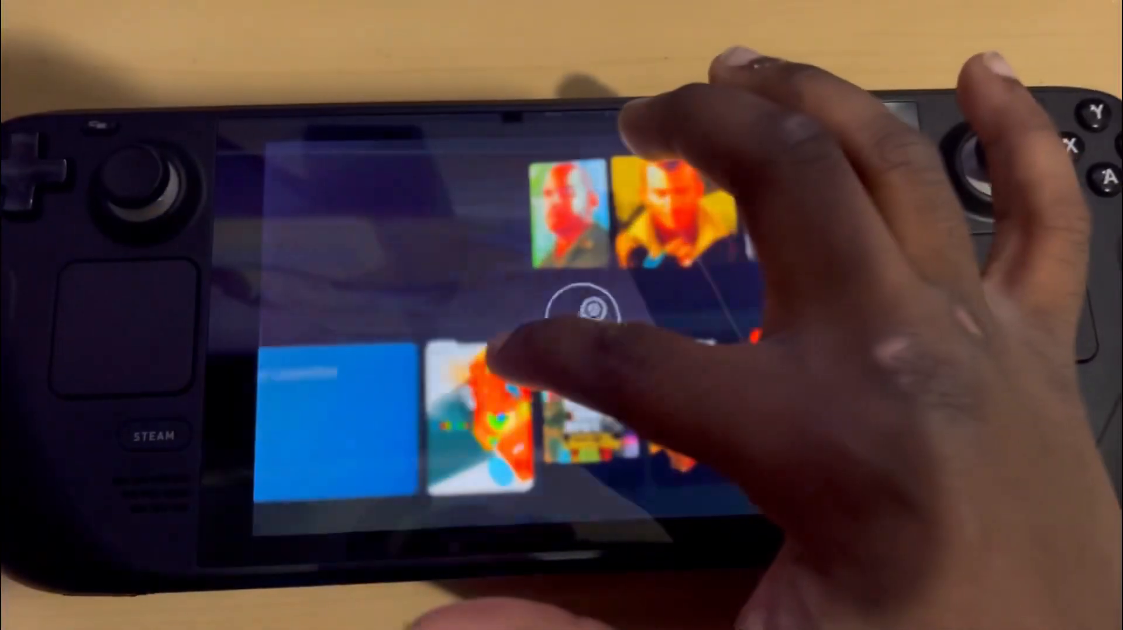